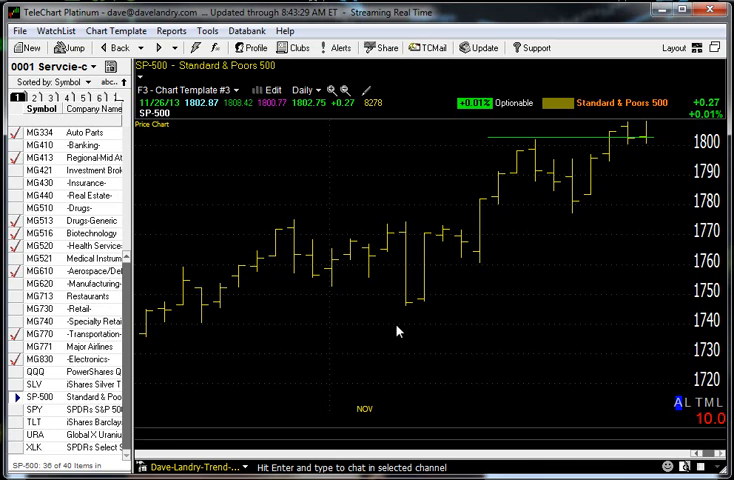
mouse_move(640, 148)
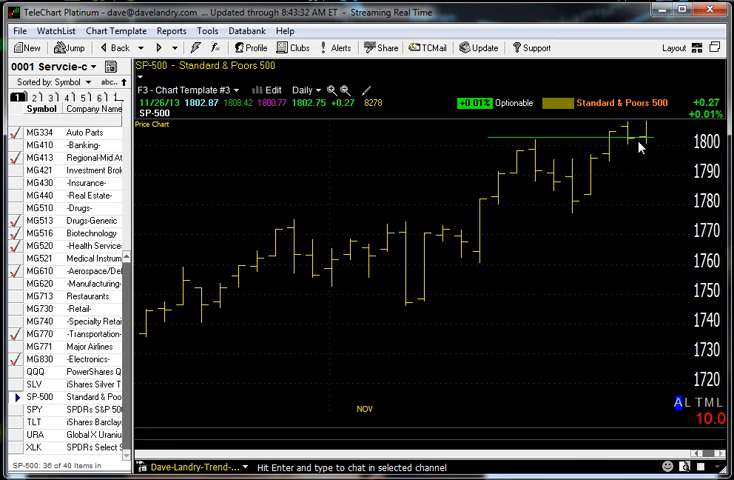
mouse_move(648, 144)
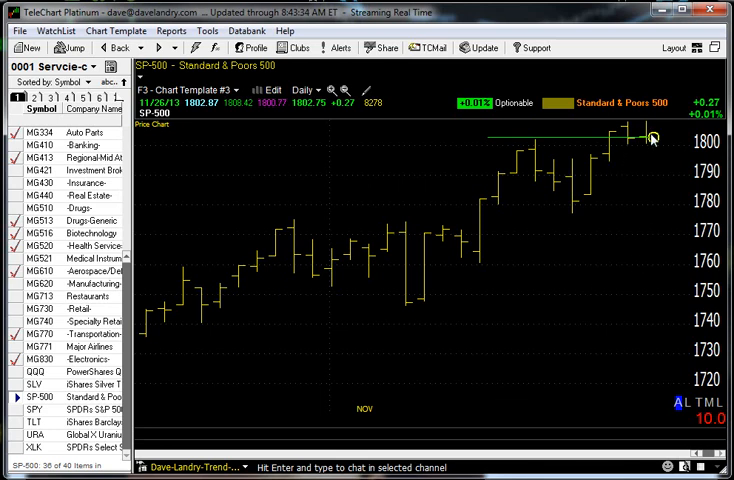
mouse_move(612, 128)
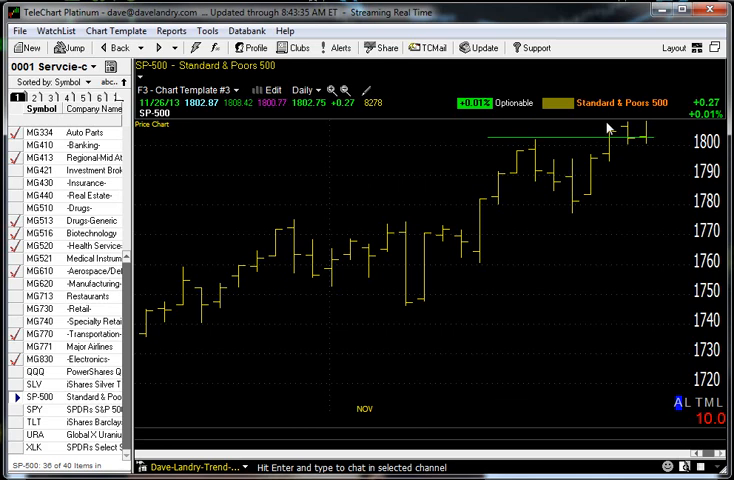
Bring up the Nasdaq Composite (COMPQX) and iShares Russell 2000 (IWM) daily charts from the watchlist.
scroll(up, 3)
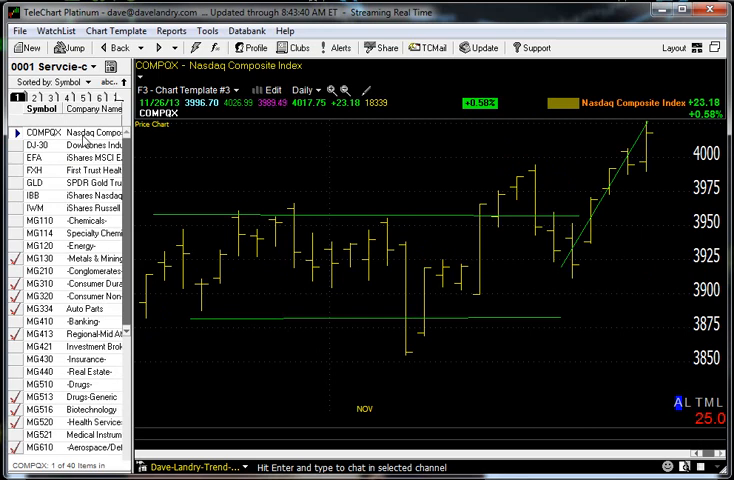
mouse_move(632, 140)
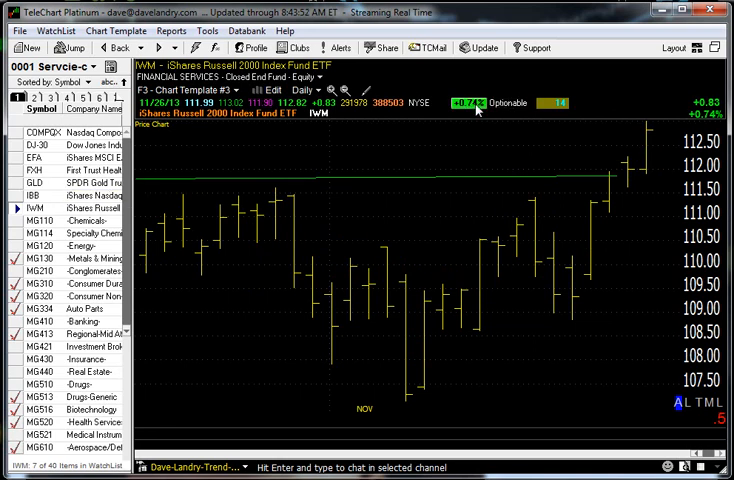
mouse_move(488, 152)
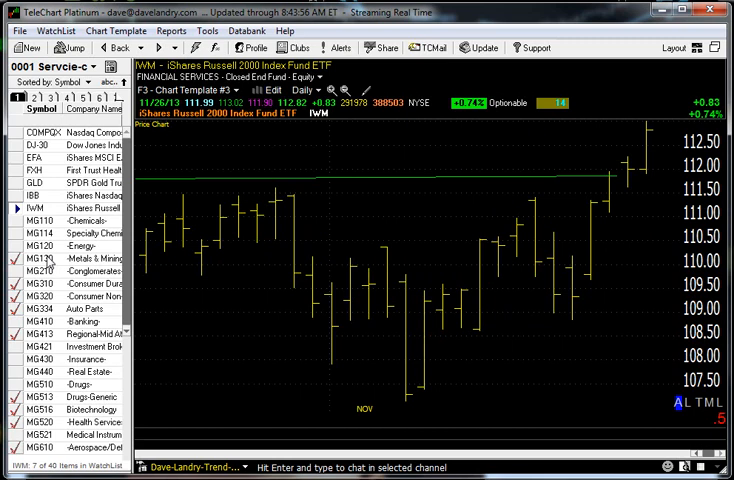
View the Metals & Mining (MG130), Regional Mid-Atlantic Banks and Health Services industry charts.
click(36, 258)
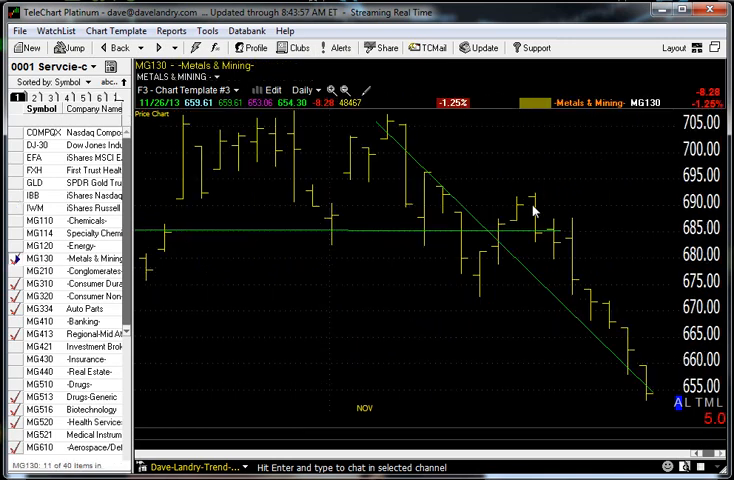
mouse_move(528, 384)
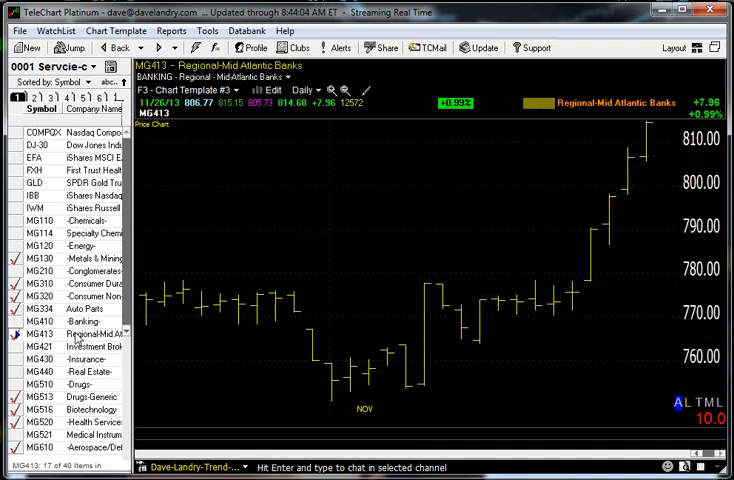
mouse_move(644, 136)
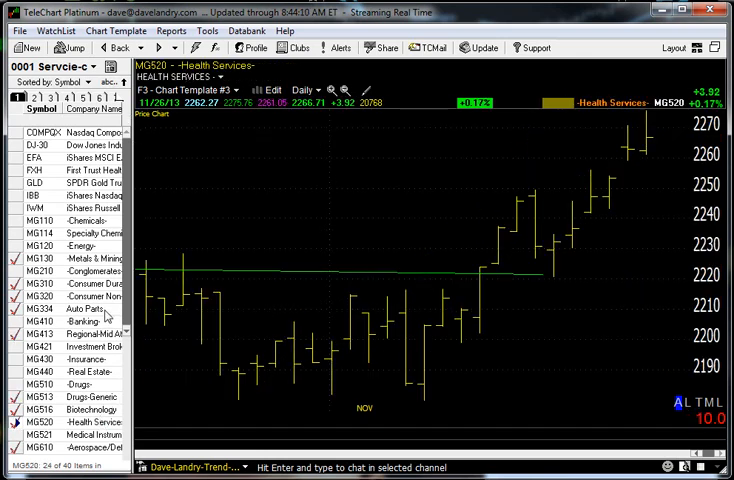
scroll(down, 3)
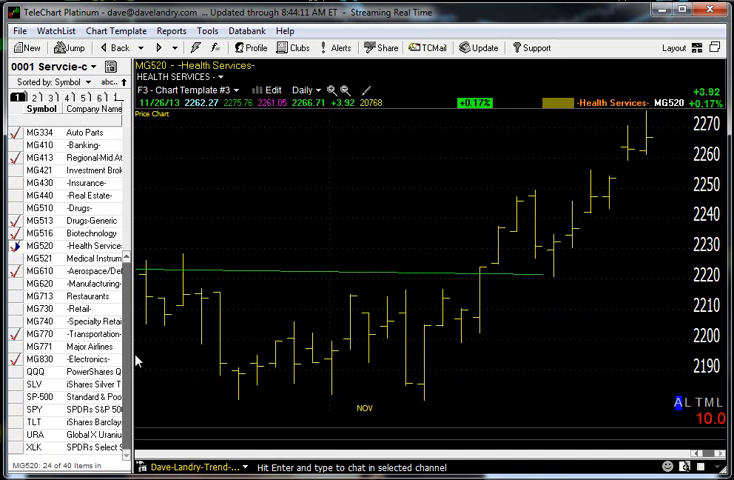
mouse_move(392, 210)
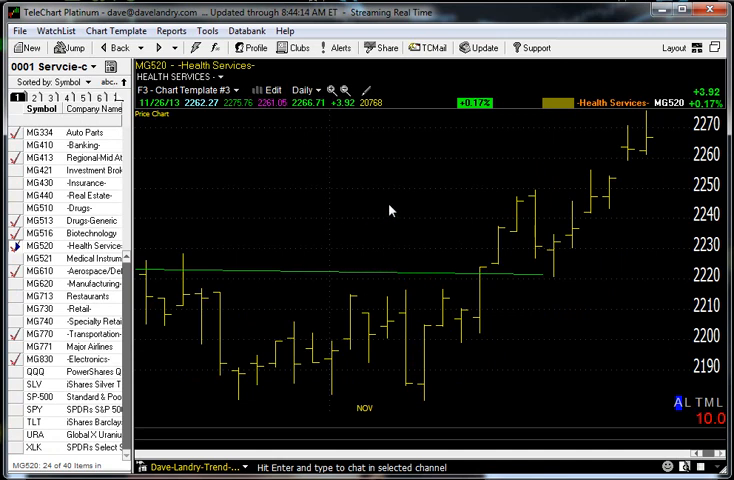